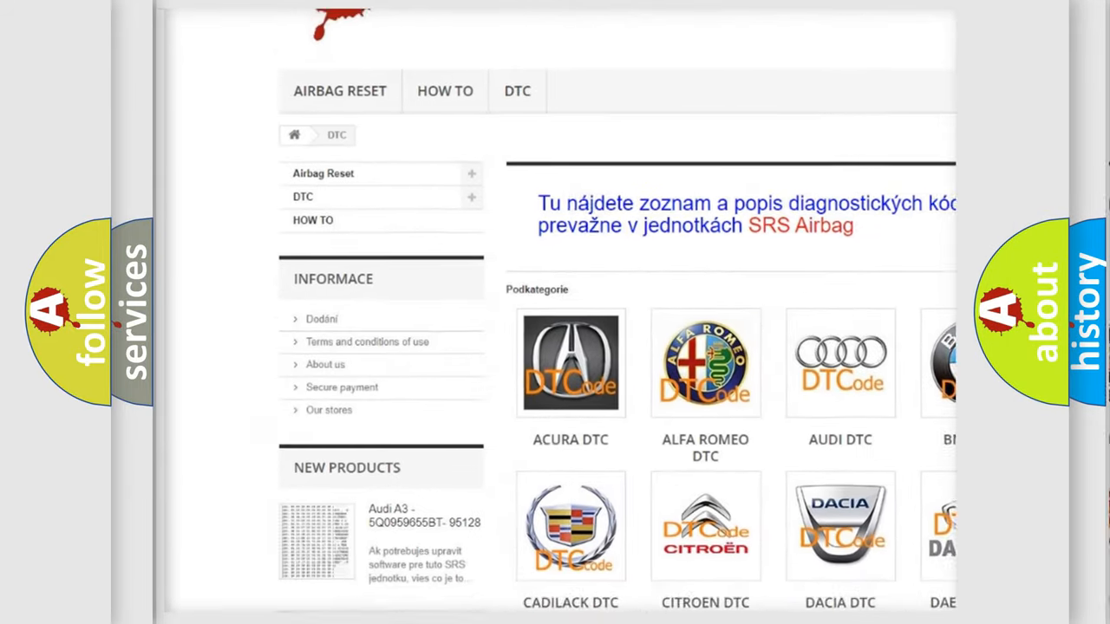
scroll("down", 3)
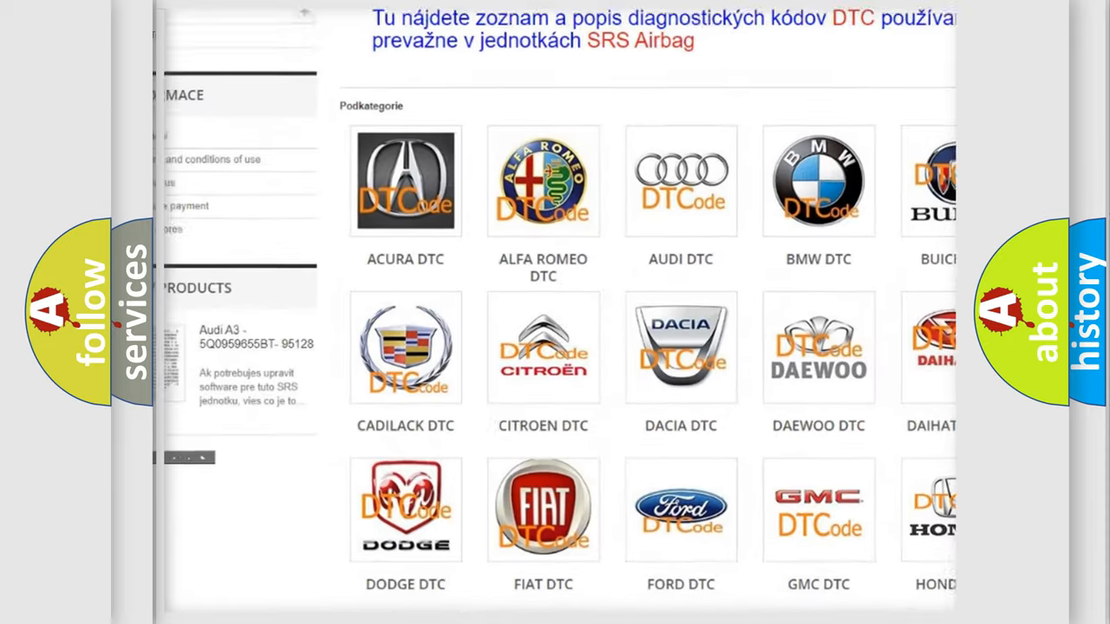
scroll("down", 3)
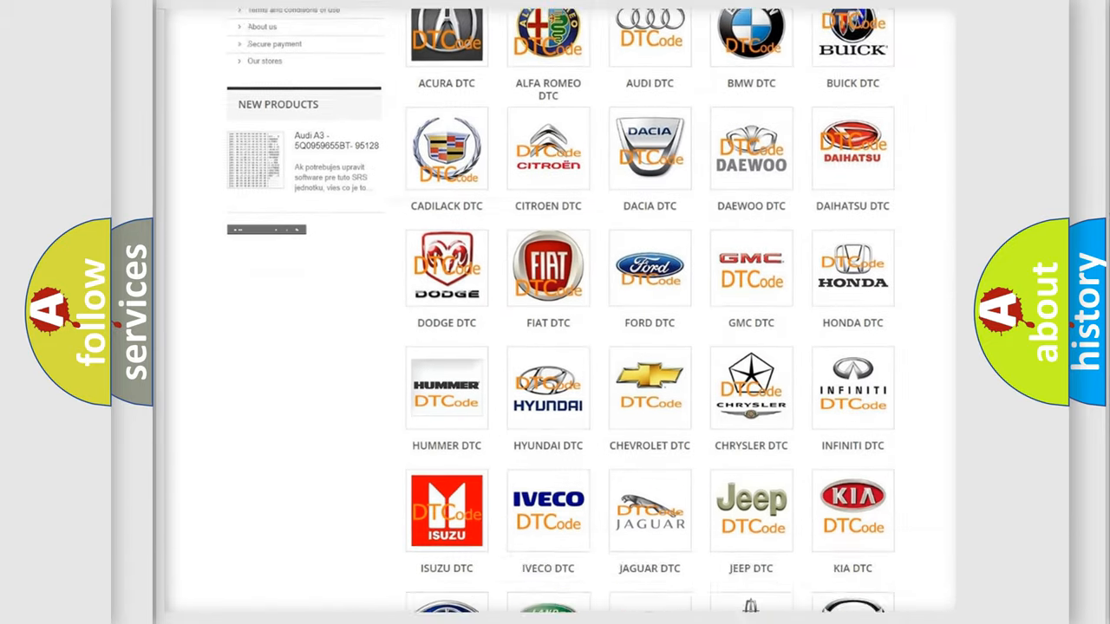
scroll("down", 3)
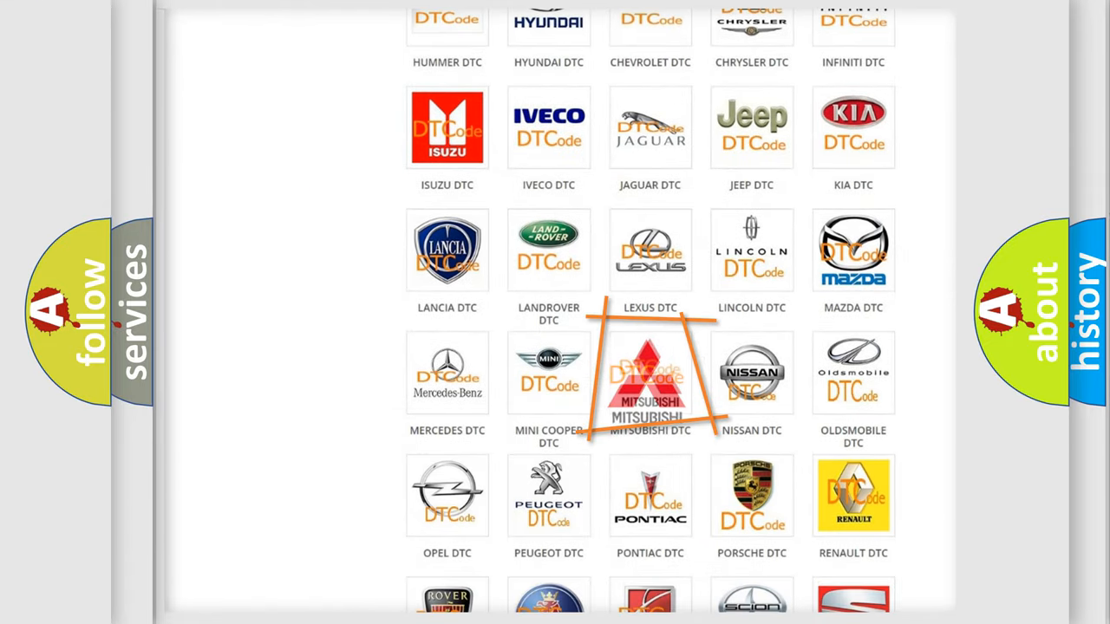